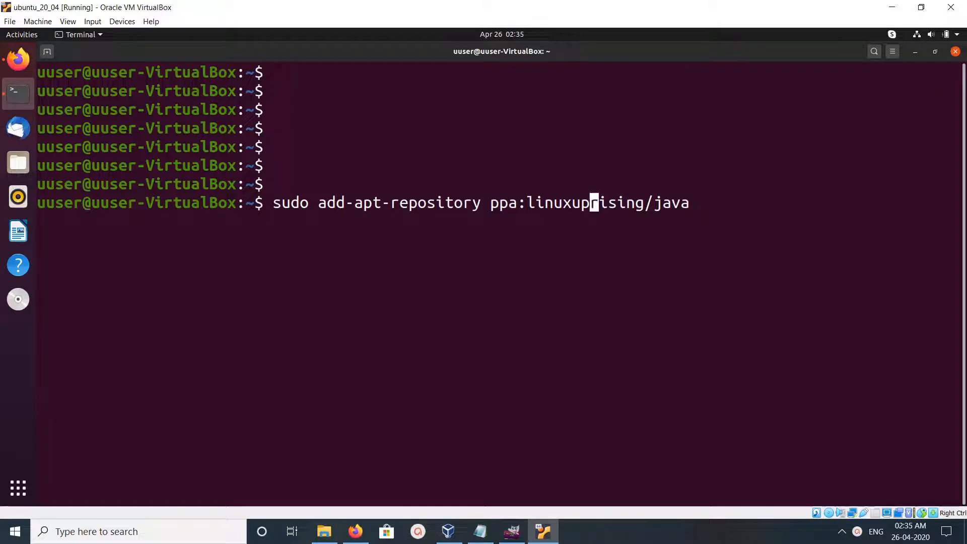
Run 'sudo add-apt-repository ppa:linuxuprising/java' so the PPA notice asks to confirm or cancel
{"action": "key", "text": "Left"}
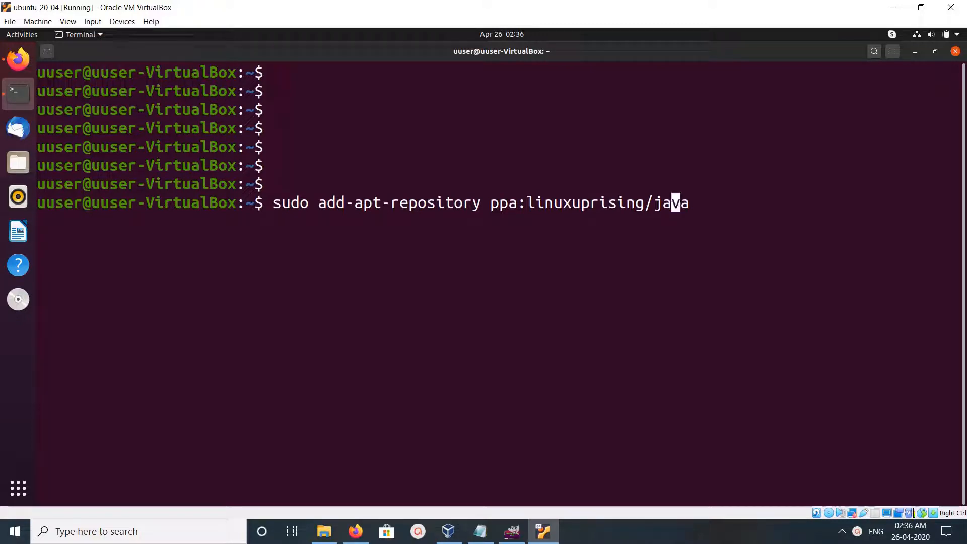
{"action": "key", "text": "Return"}
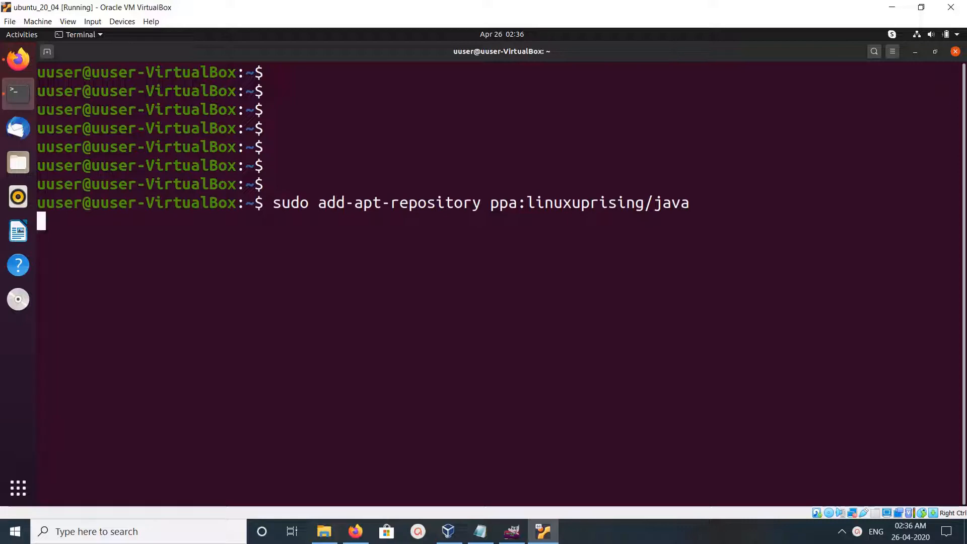
{"action": "key", "text": "Return"}
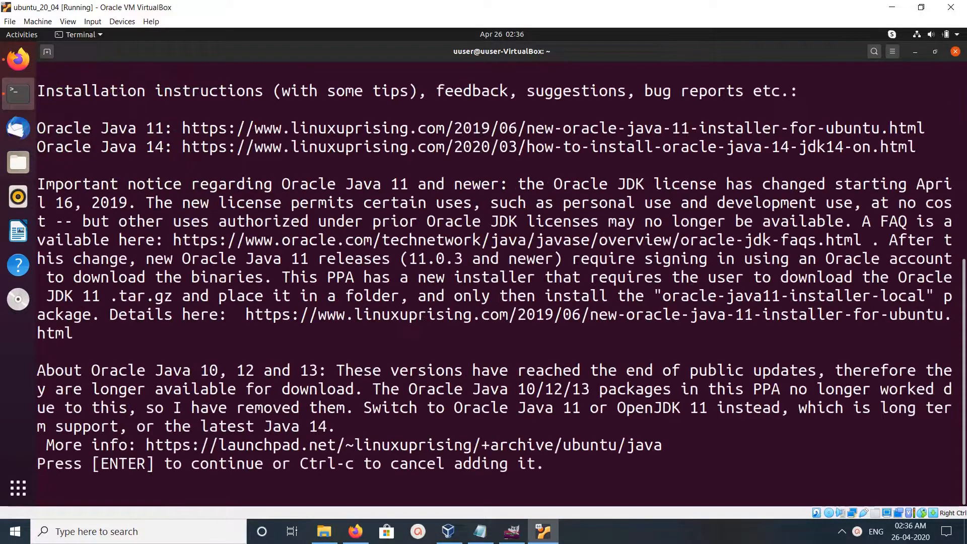
{"action": "key", "text": "Return"}
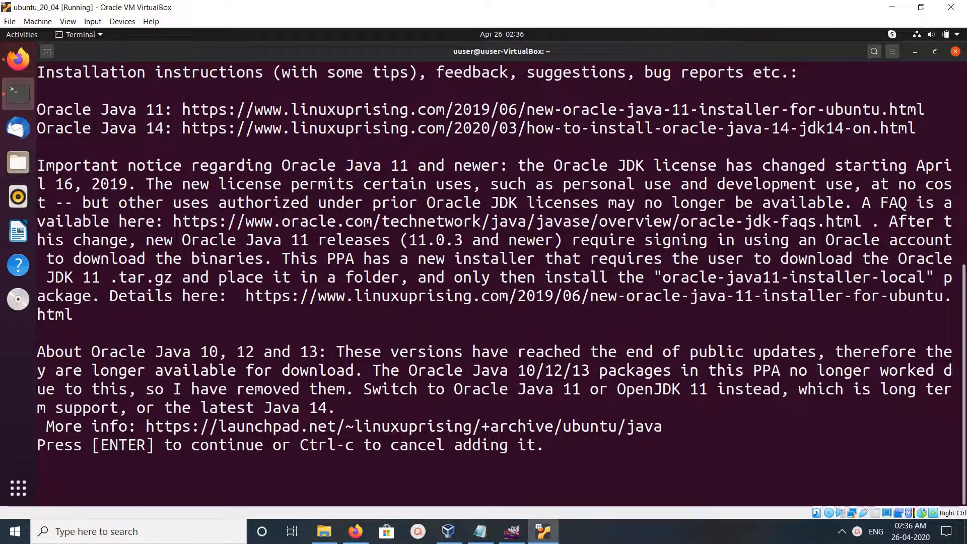
Confirm adding the linuxuprising repository and let apt refresh the package lists
{"action": "key", "text": "Return"}
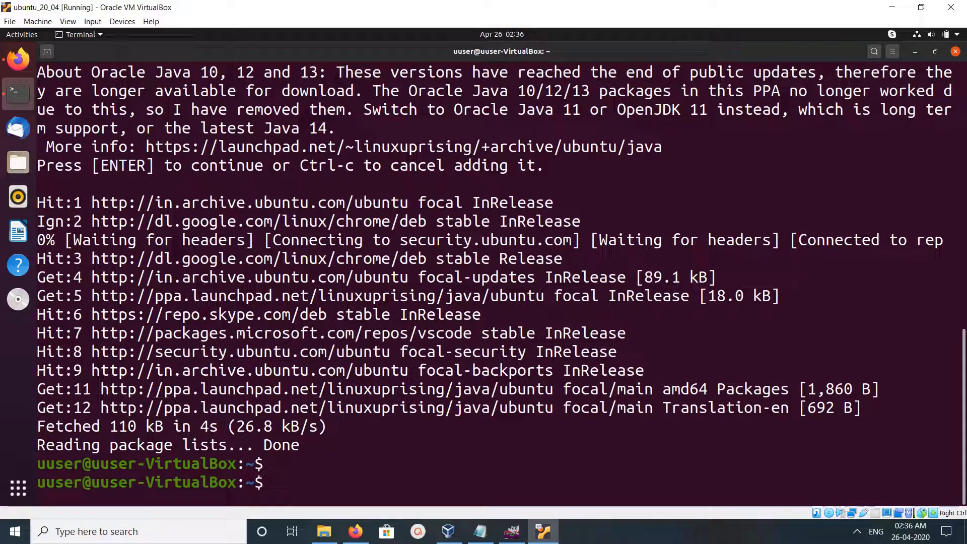
{"action": "mouse_move", "coordinate": [325, 389]}
{"action": "type", "text": "sudo apt install oracle-java14-installer"}
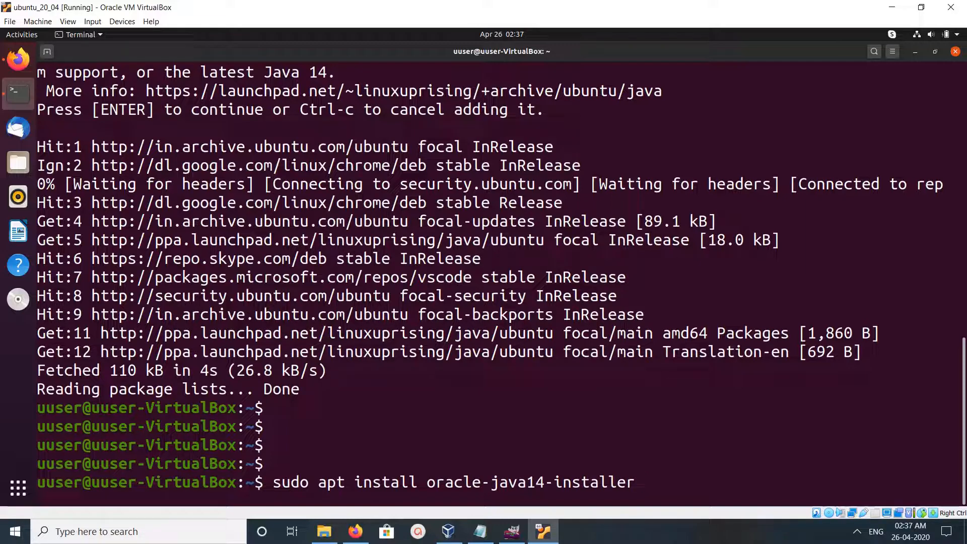
Run 'sudo apt install oracle-java14-installer' and answer y to continue, reaching the Oracle license
{"action": "key", "text": "Return"}
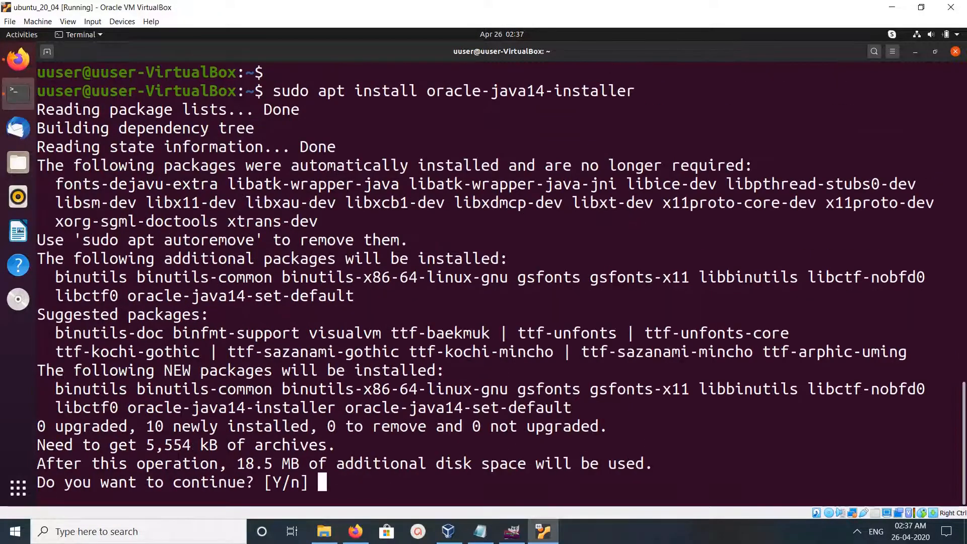
{"action": "type", "text": "y"}
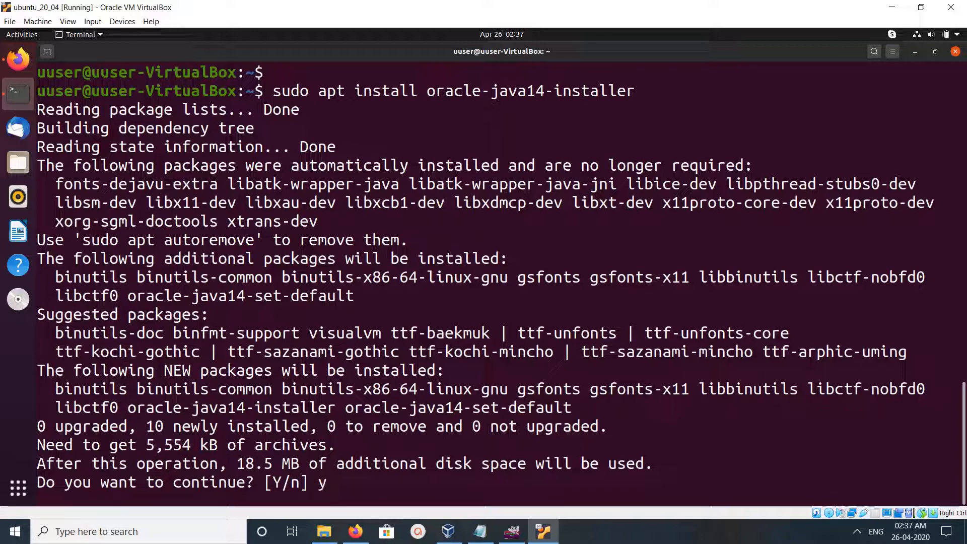
{"action": "key", "text": "Return"}
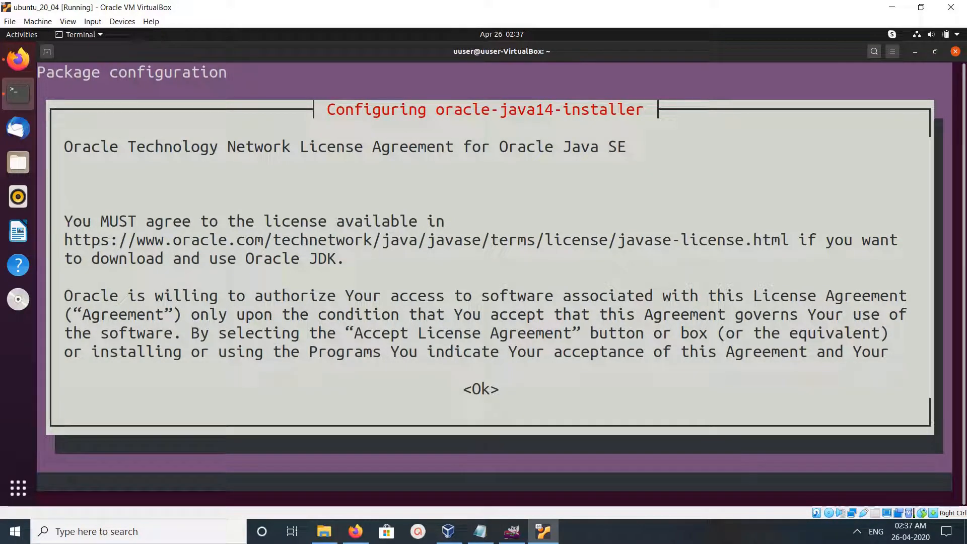
Acknowledge the license text with <Ok> and accept the Oracle agreement with <Yes> so setup completes
{"action": "left_click", "coordinate": [481, 389]}
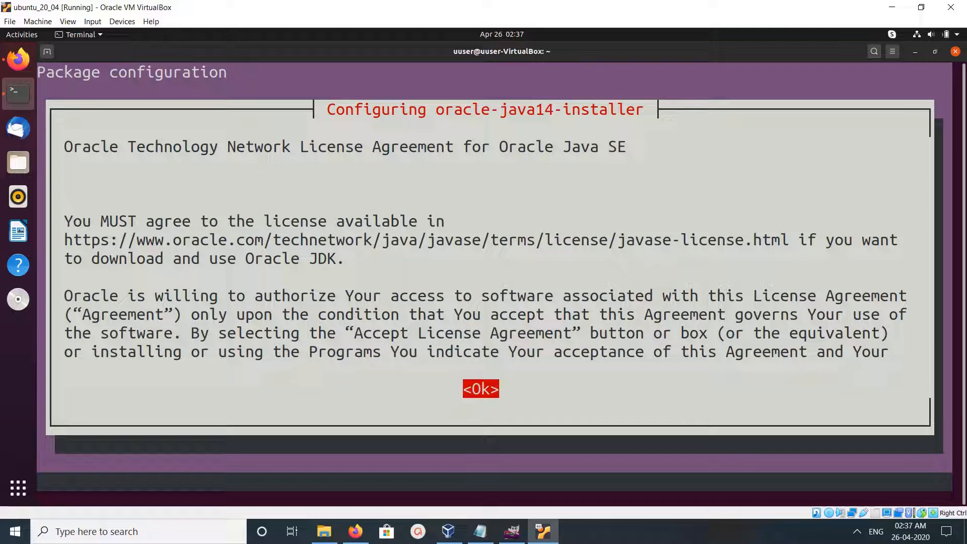
{"action": "left_click", "coordinate": [480, 389]}
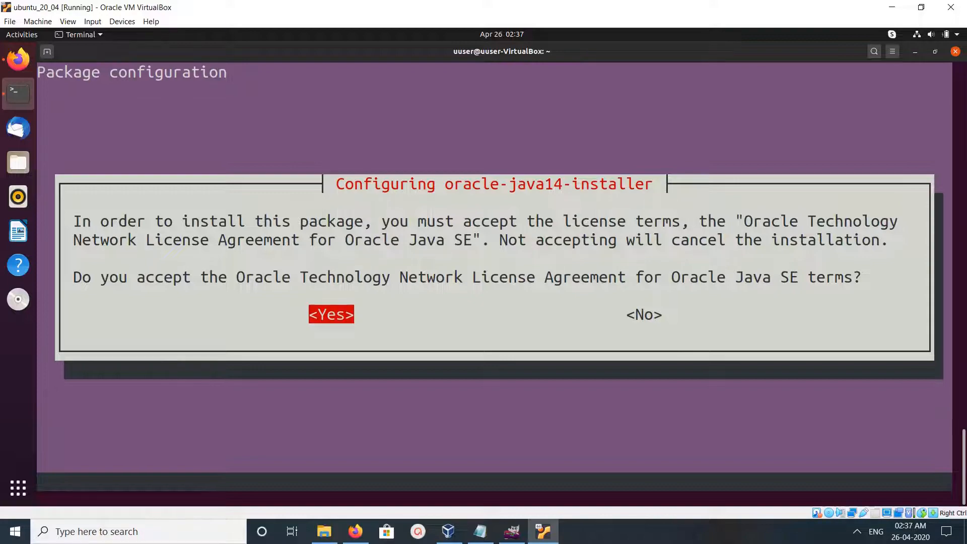
{"action": "left_click", "coordinate": [330, 315]}
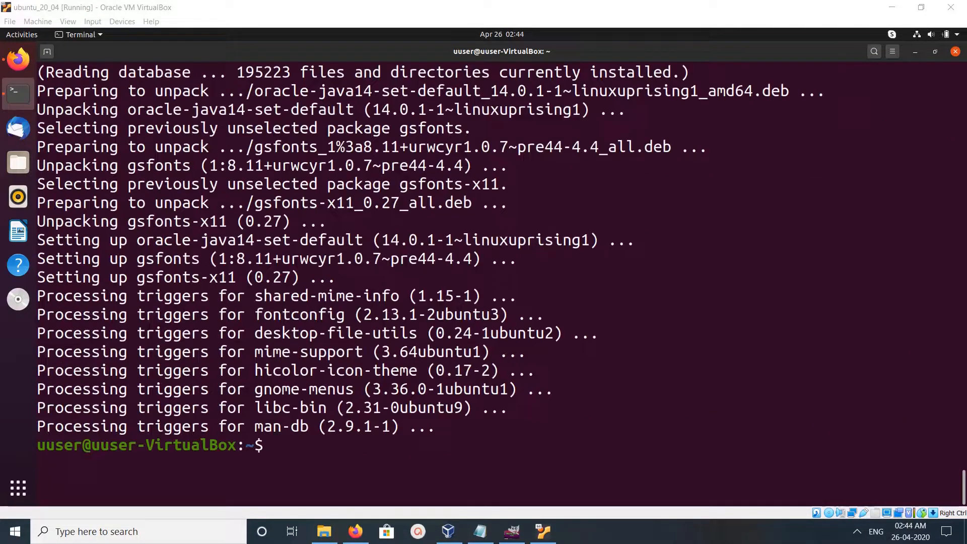
Run 'java --version' to confirm it reports java 14.0.1 with the HotSpot 64-Bit Server VM
{"action": "left_click", "coordinate": [276, 444]}
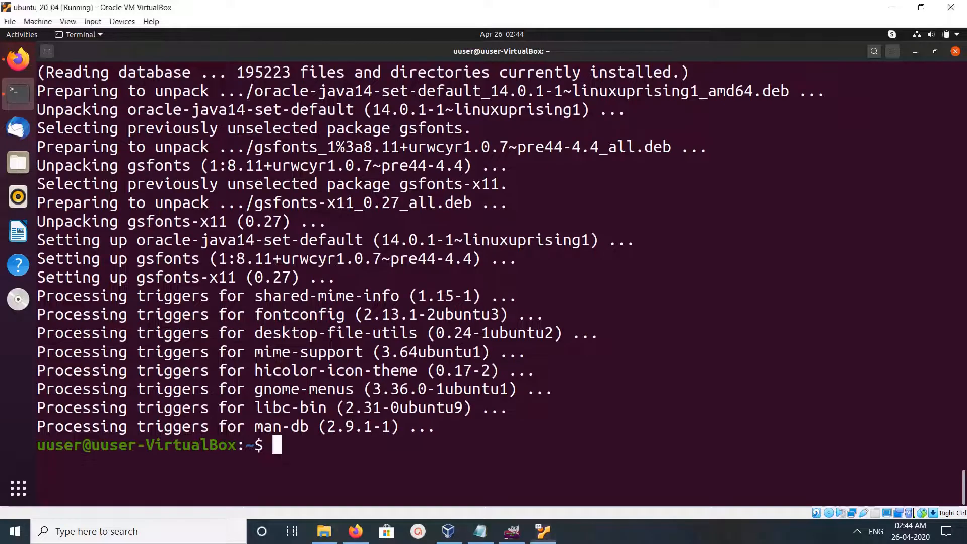
{"action": "key", "text": "Return"}
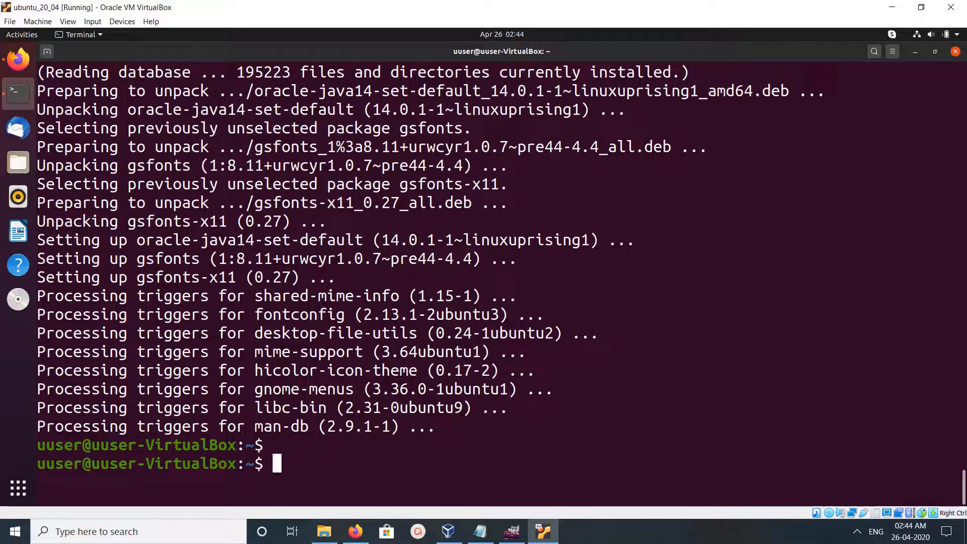
{"action": "type", "text": "java"}
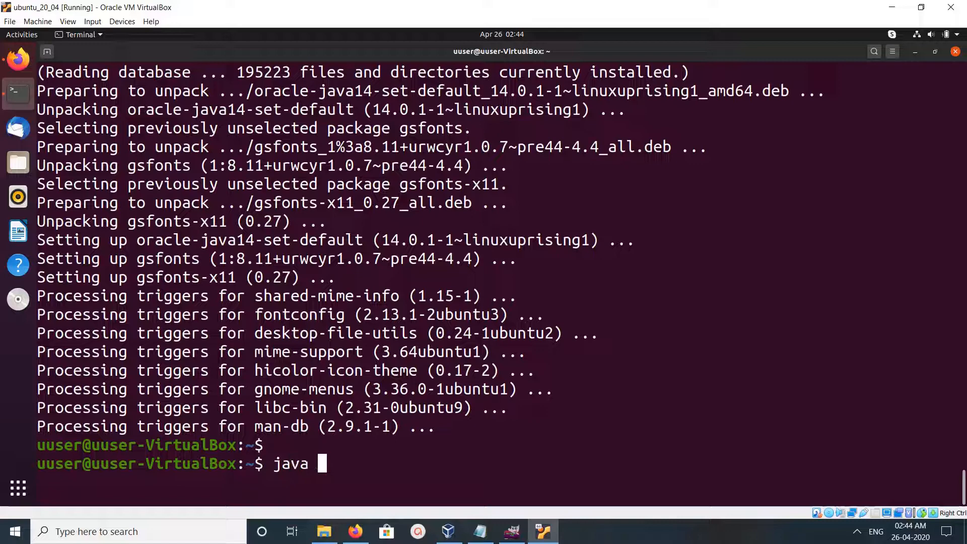
{"action": "type", "text": "--v"}
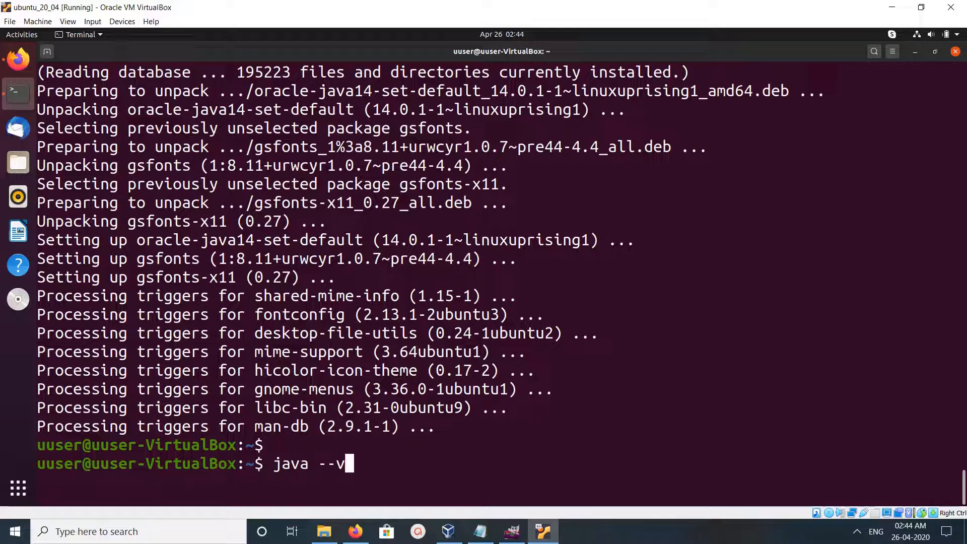
{"action": "type", "text": "ersion"}
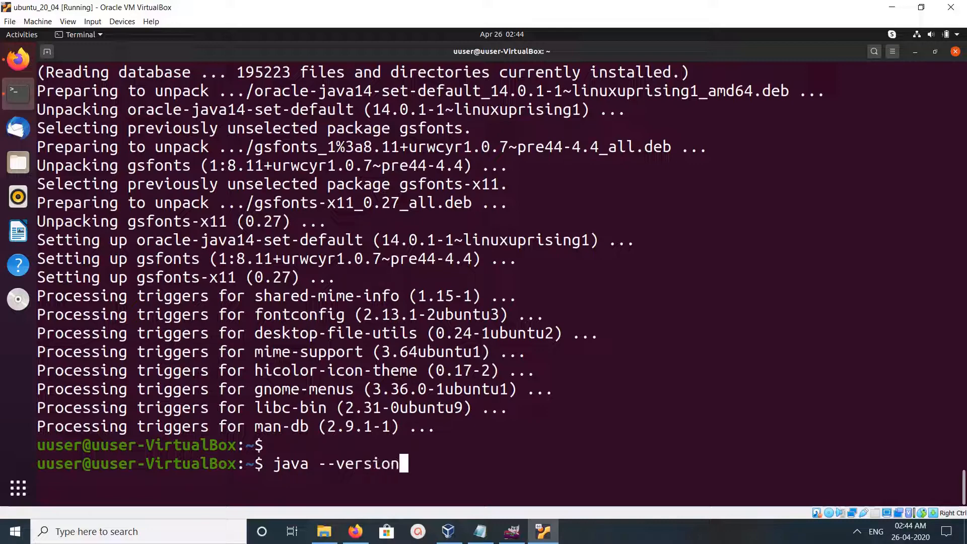
{"action": "key", "text": "Return"}
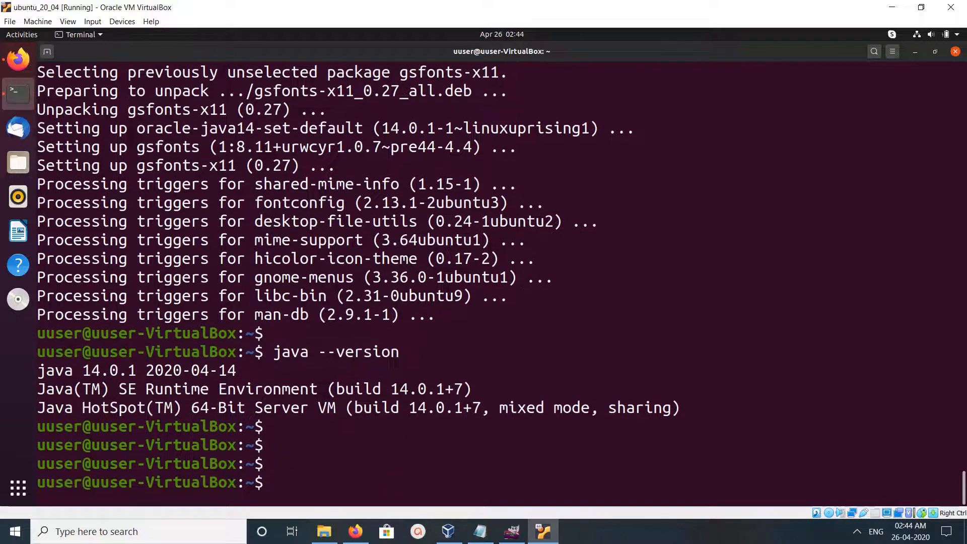